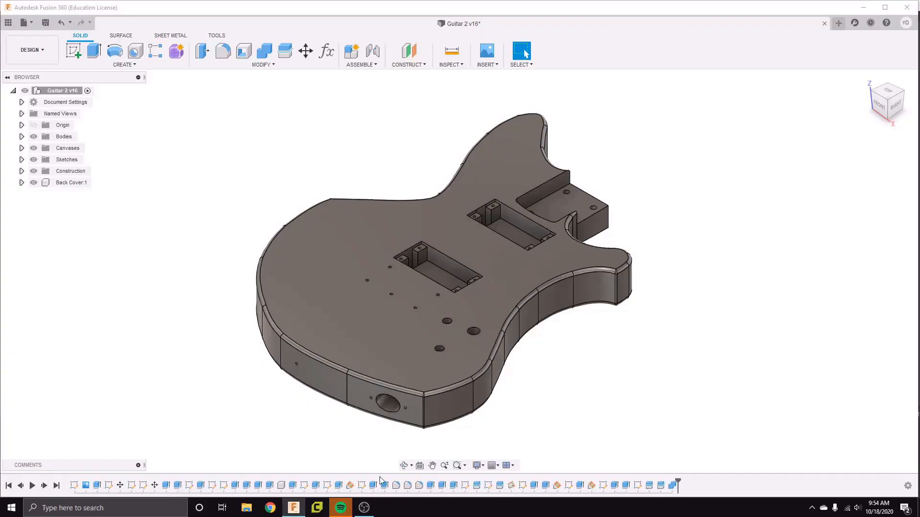
mouse_move(829, 72)
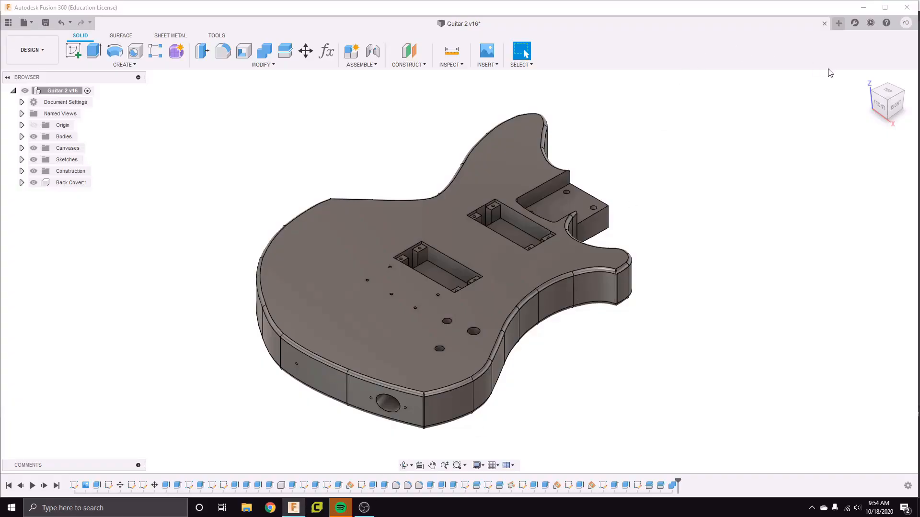
mouse_move(886, 94)
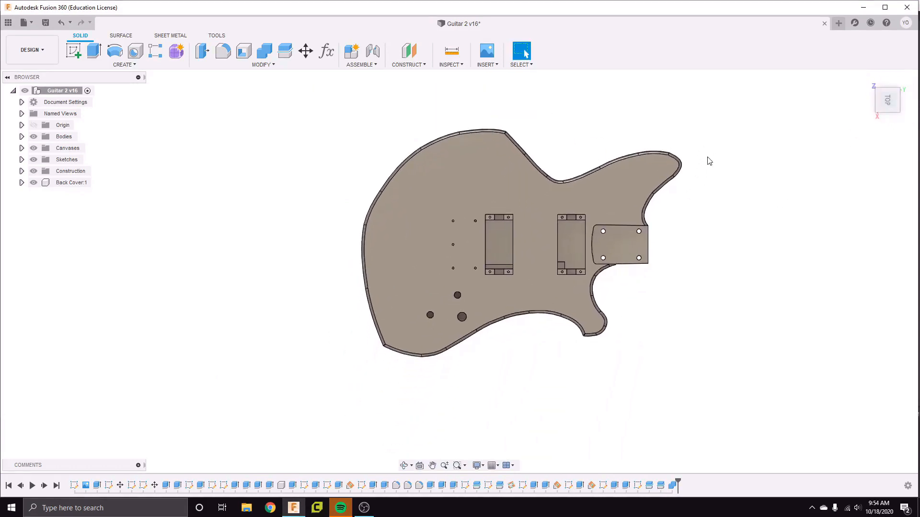
mouse_move(891, 111)
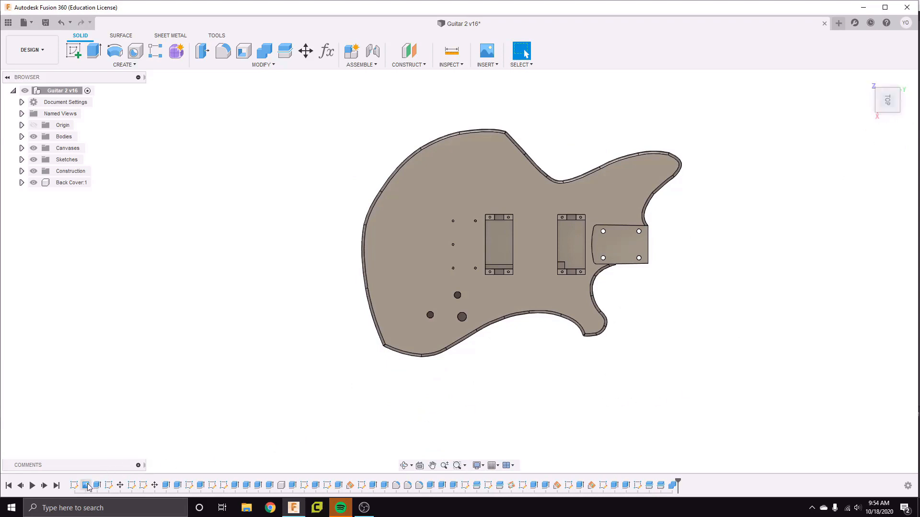
Hide the Bodies and Back Cover so only the scanned guitar outline canvas shows, and select it
left_click(86, 485)
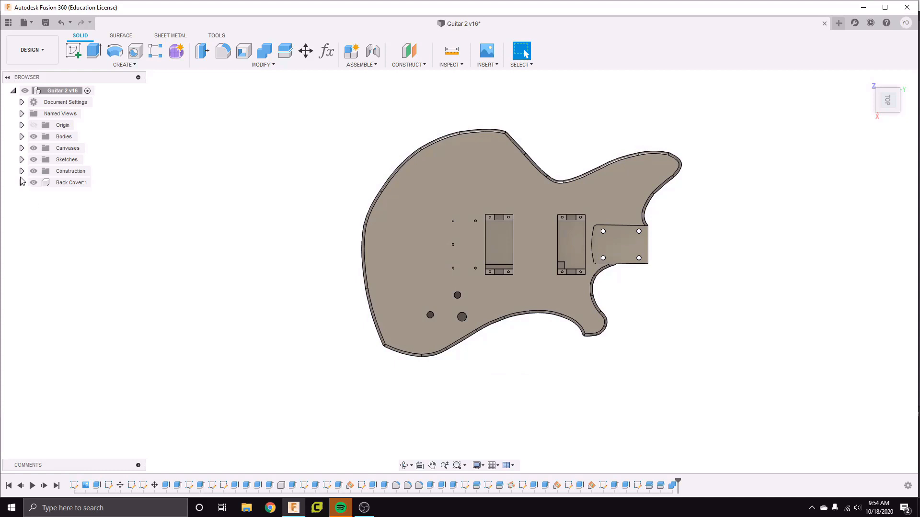
left_click(21, 148)
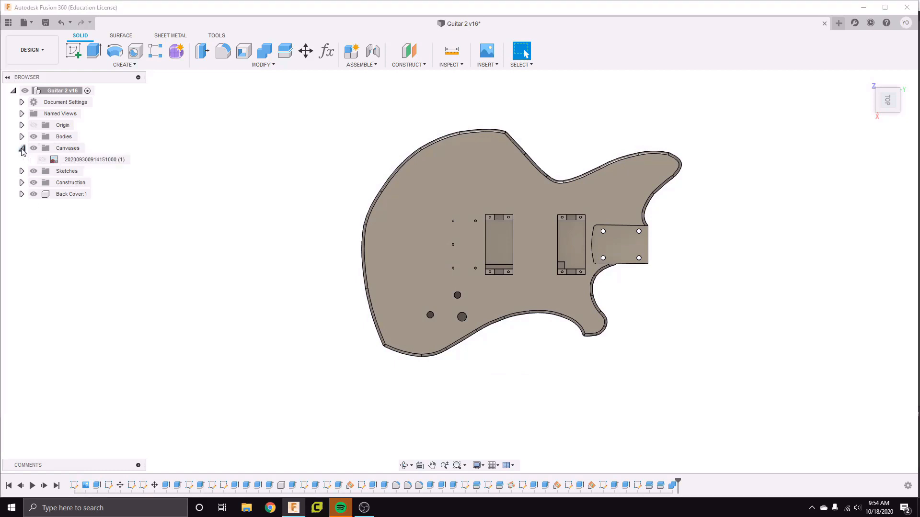
left_click(40, 159)
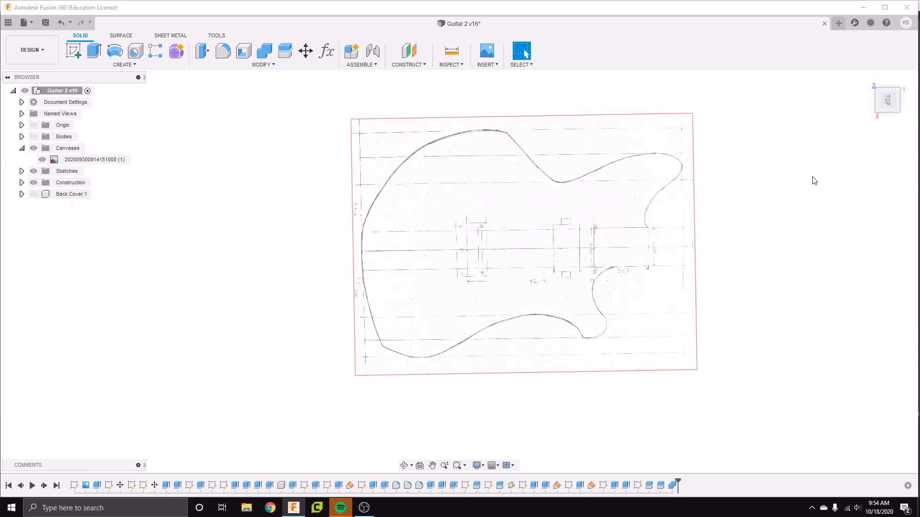
mouse_move(644, 217)
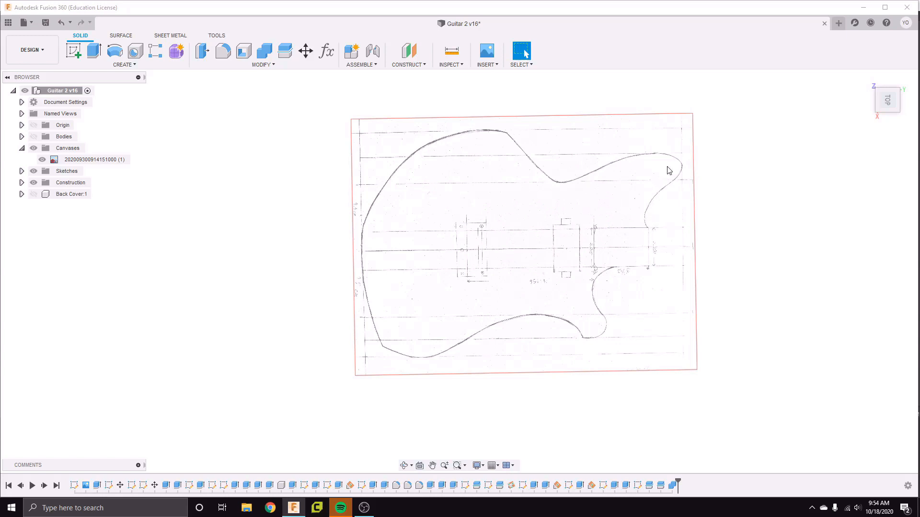
mouse_move(398, 358)
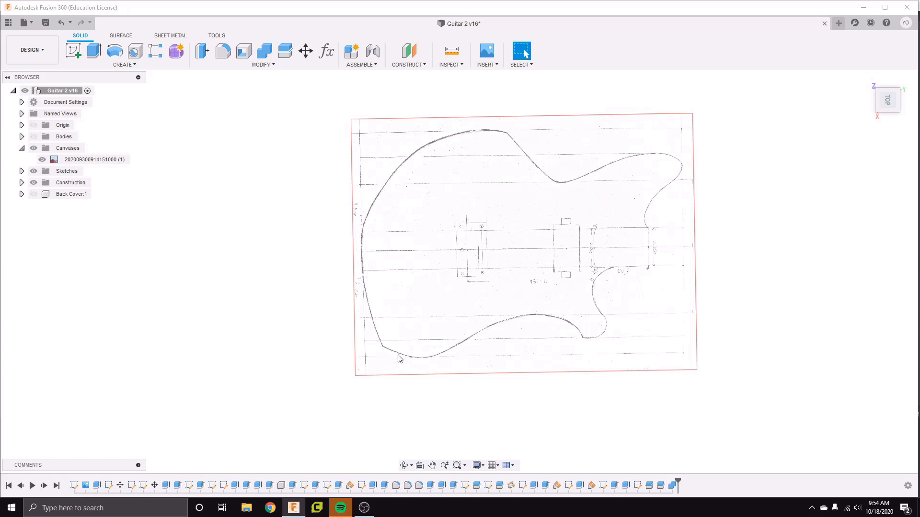
mouse_move(592, 338)
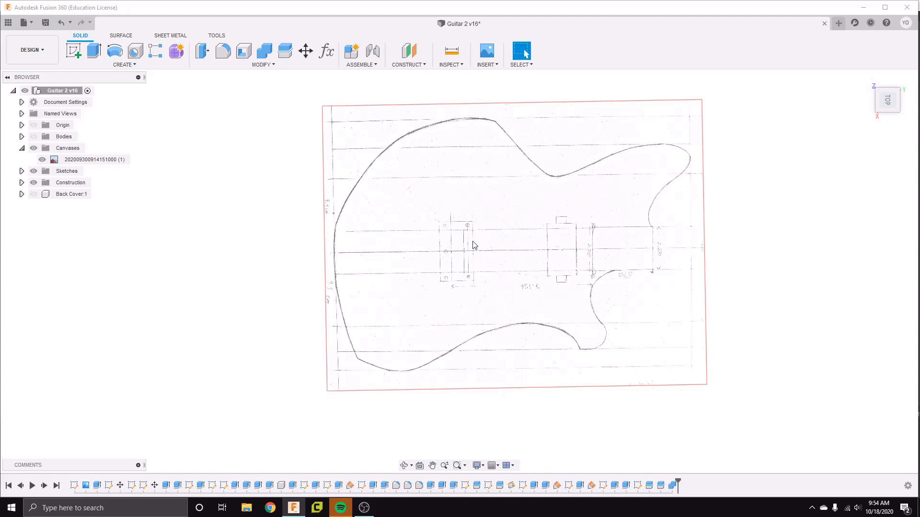
mouse_move(506, 217)
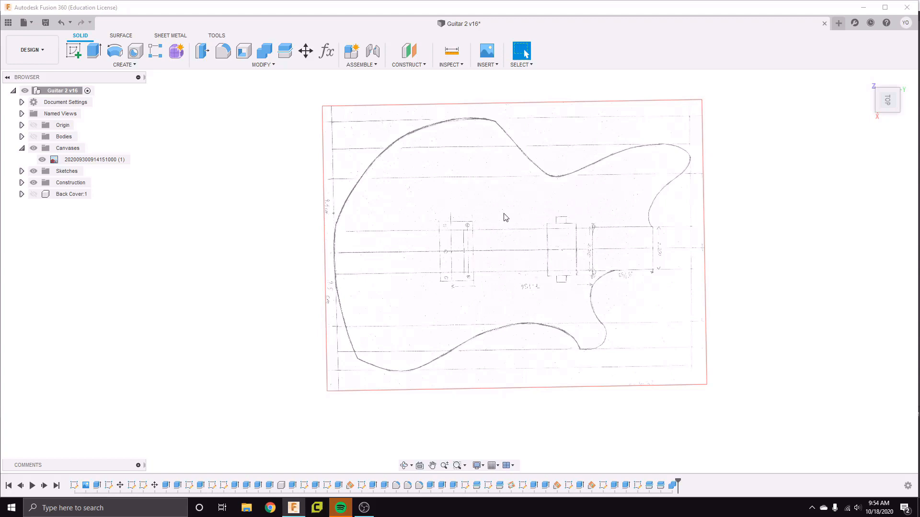
mouse_move(390, 267)
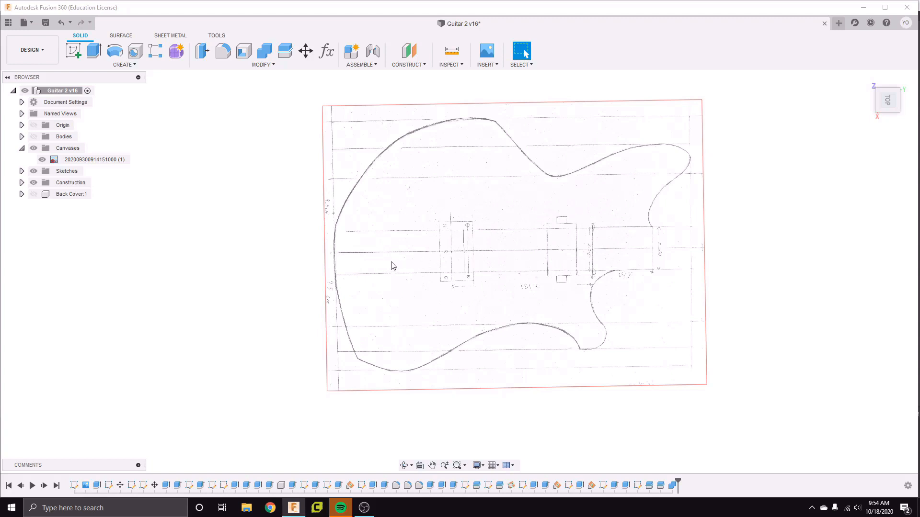
mouse_move(640, 133)
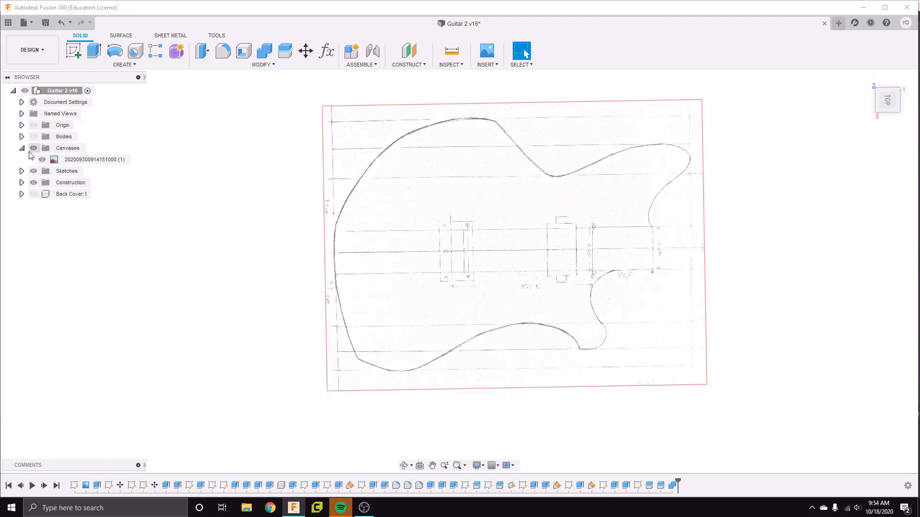
left_click(91, 159)
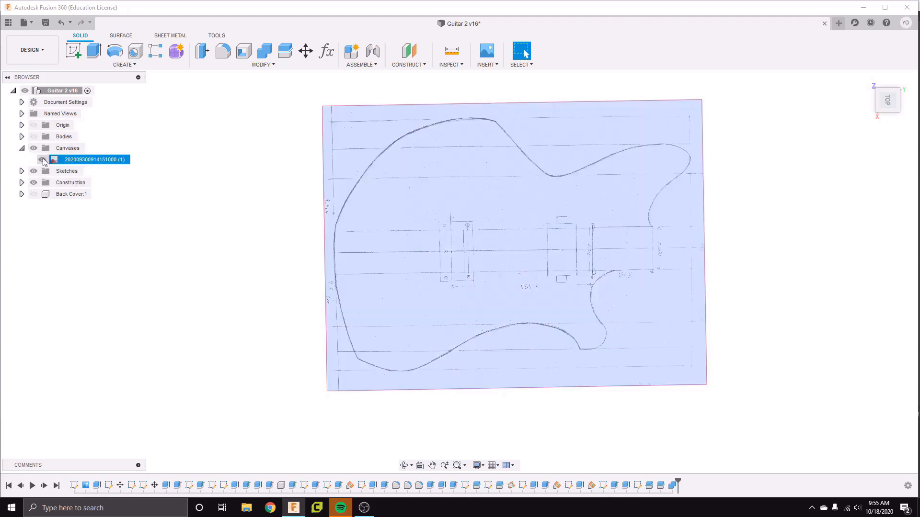
Hide the traced canvas image so the solid guitar body is shown again
left_click(43, 159)
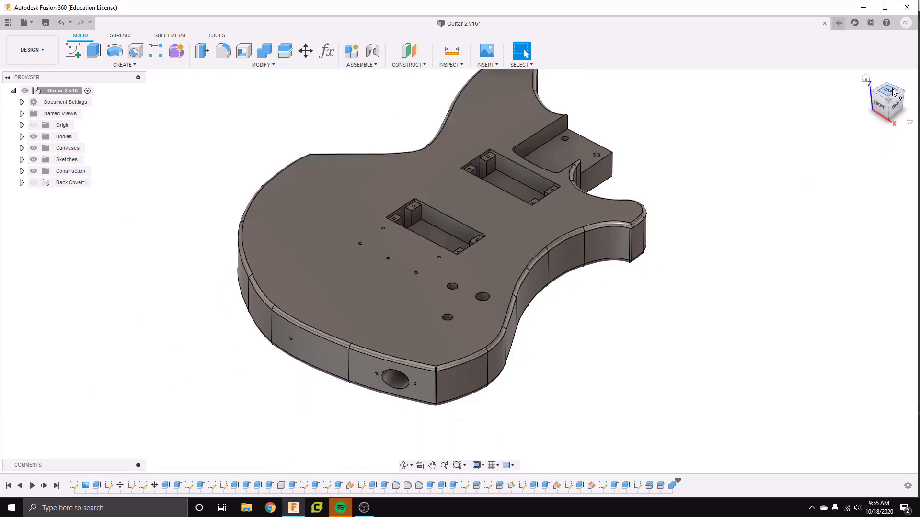
mouse_move(523, 198)
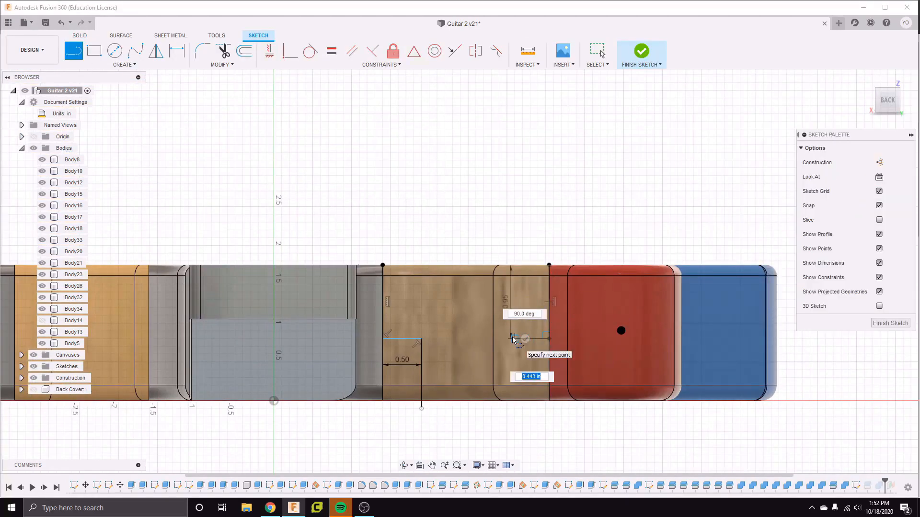
Draw a vertical dividing line on the side face and finish the sketch
left_click(642, 50)
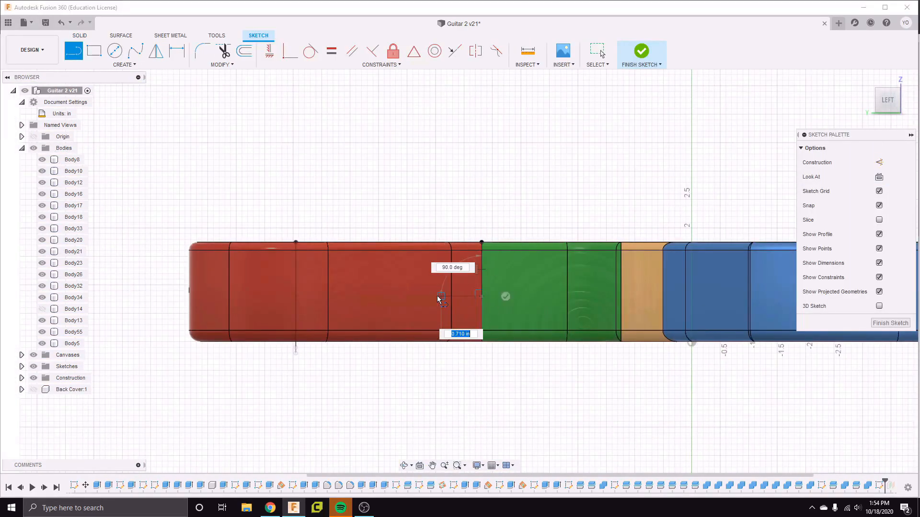
left_click(641, 50)
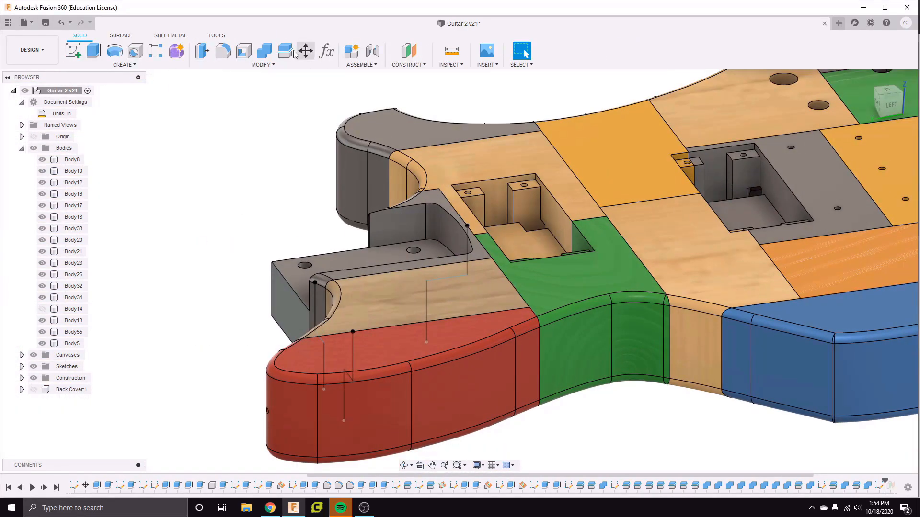